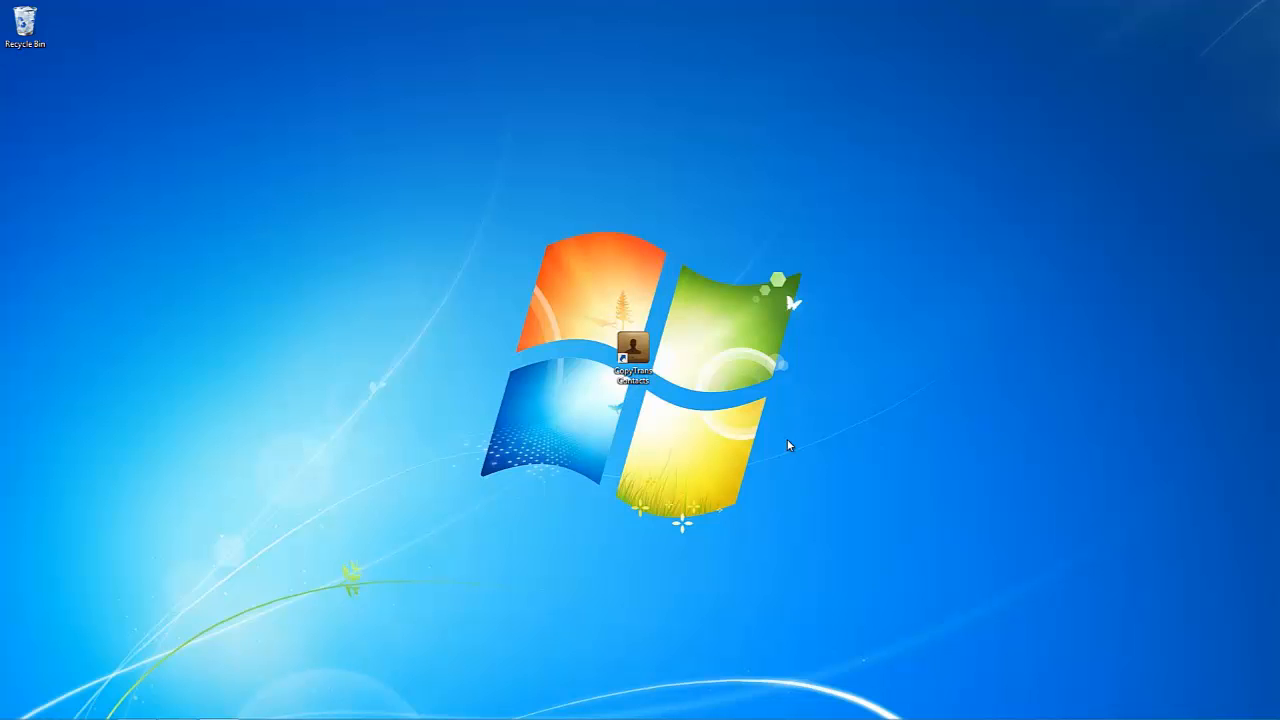
pyautogui.moveTo(737, 418)
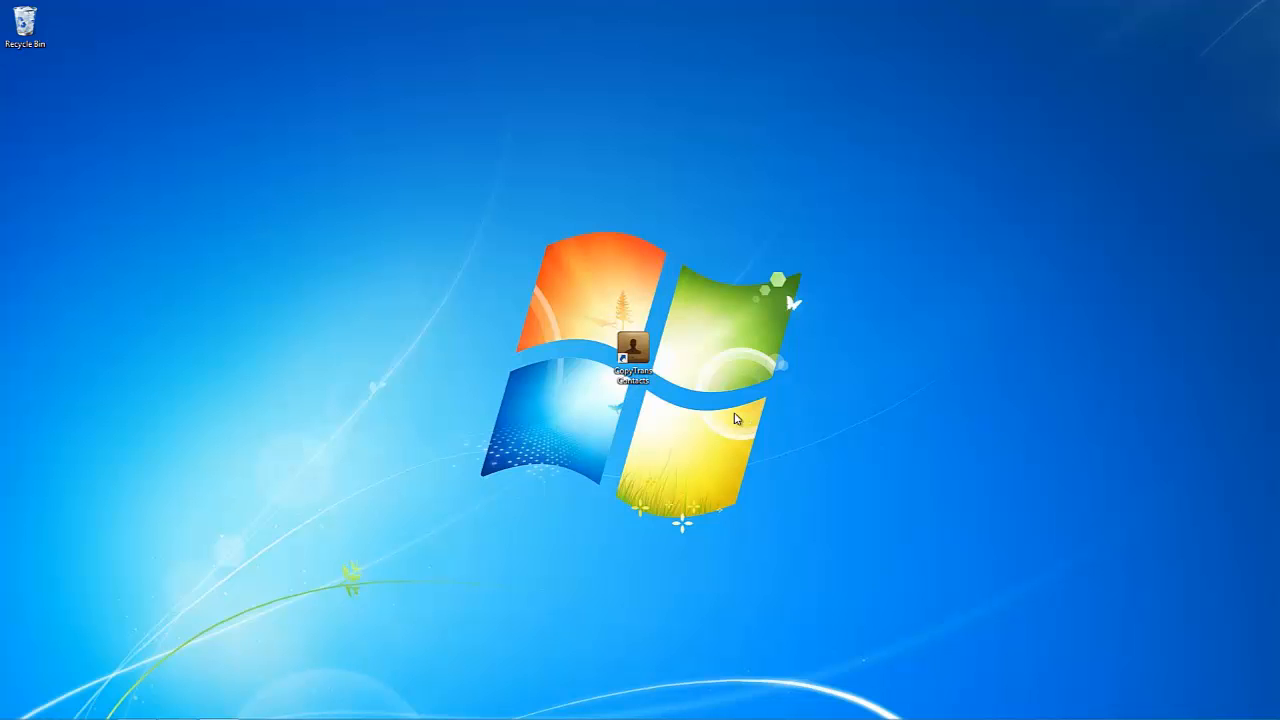
# - Launch CopyTrans Contacts from its desktop shortcut
pyautogui.doubleClick(631, 350)
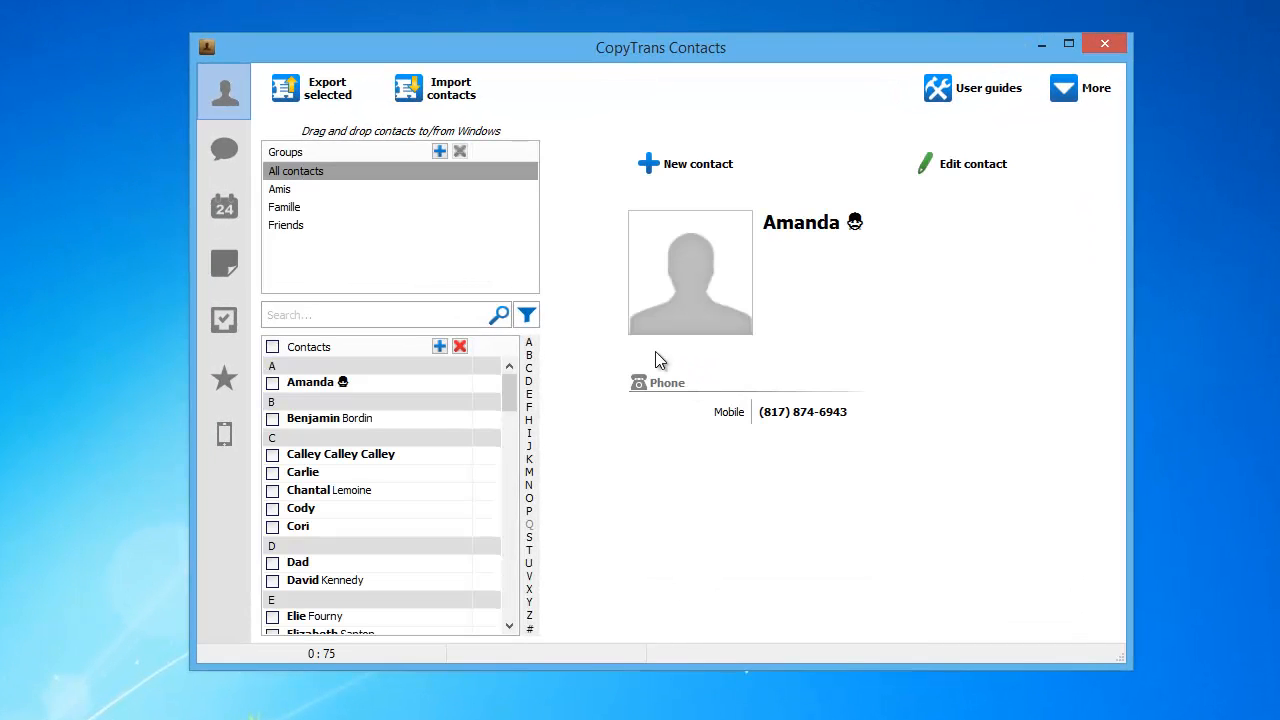
pyautogui.moveTo(224, 263)
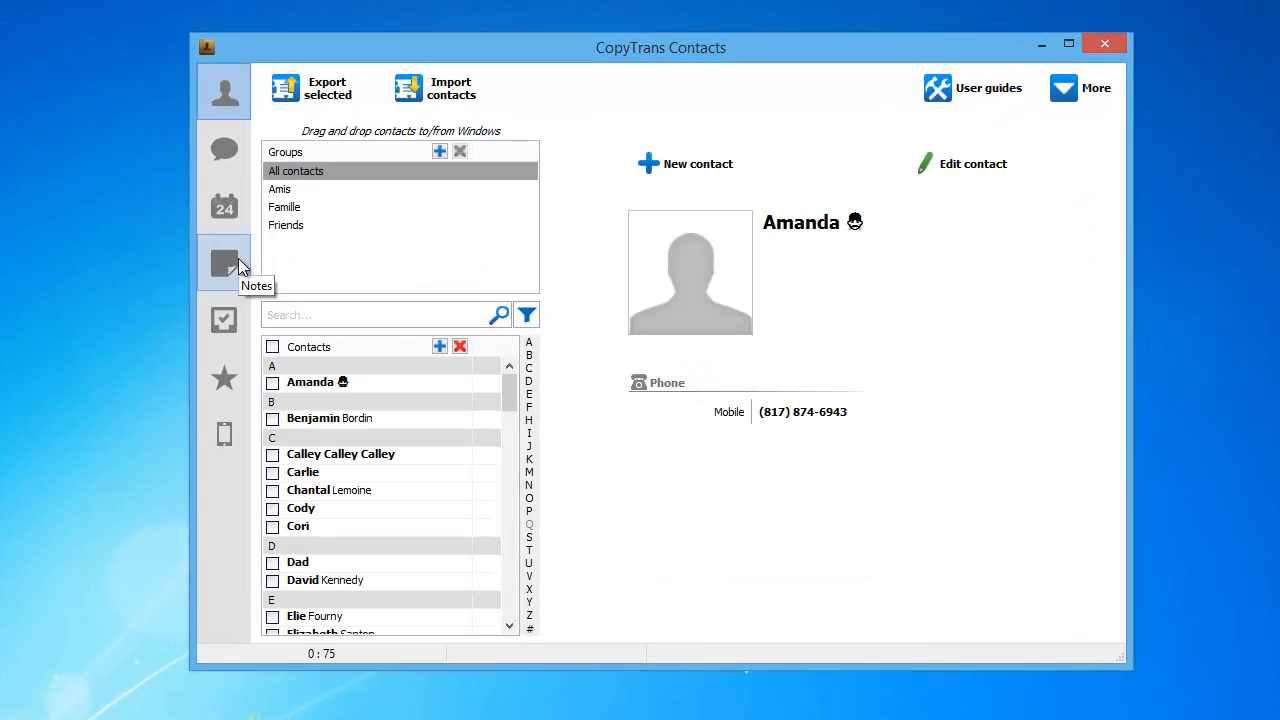
# - Show the iPhone's Notes list and check all five notes for export
pyautogui.click(224, 262)
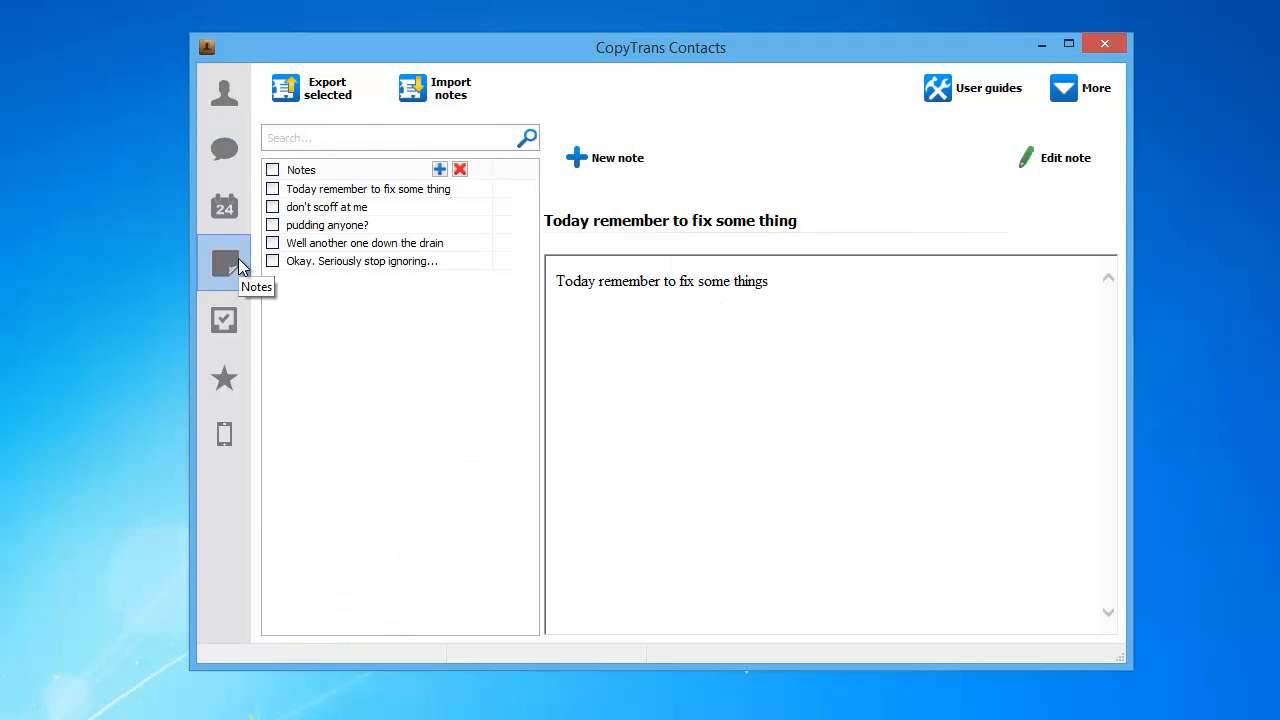
pyautogui.moveTo(250, 265)
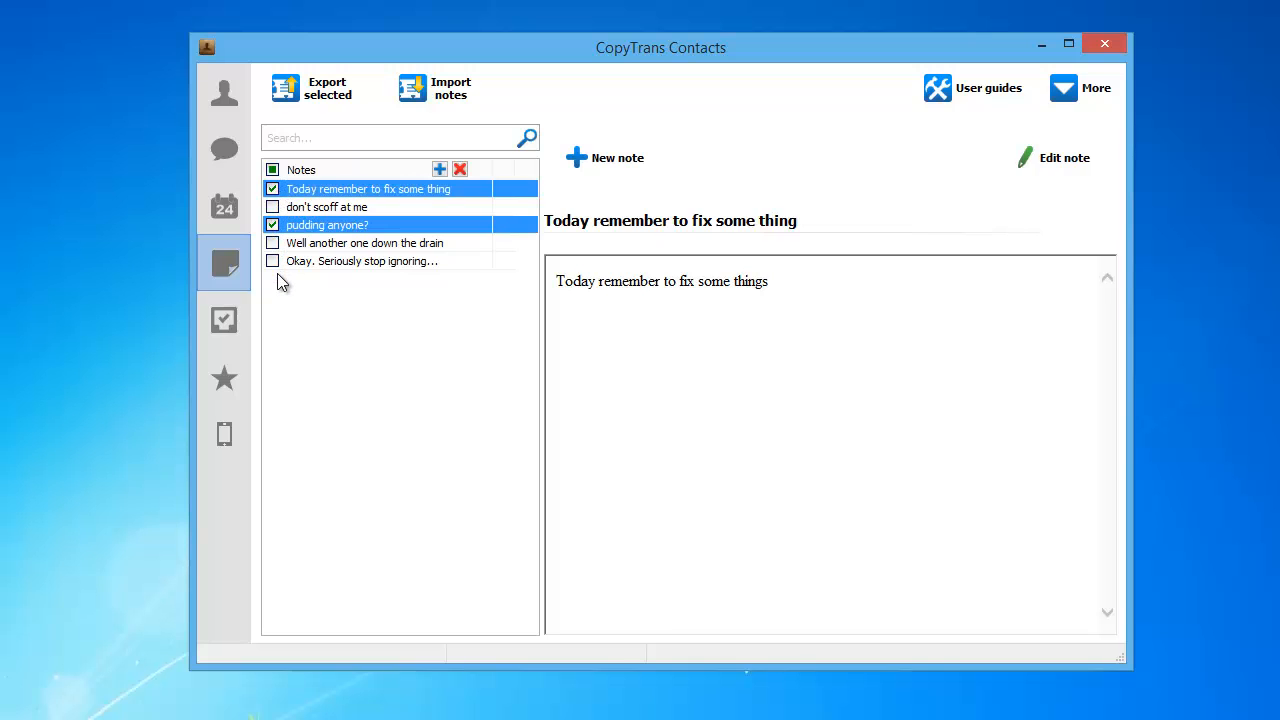
pyautogui.click(273, 261)
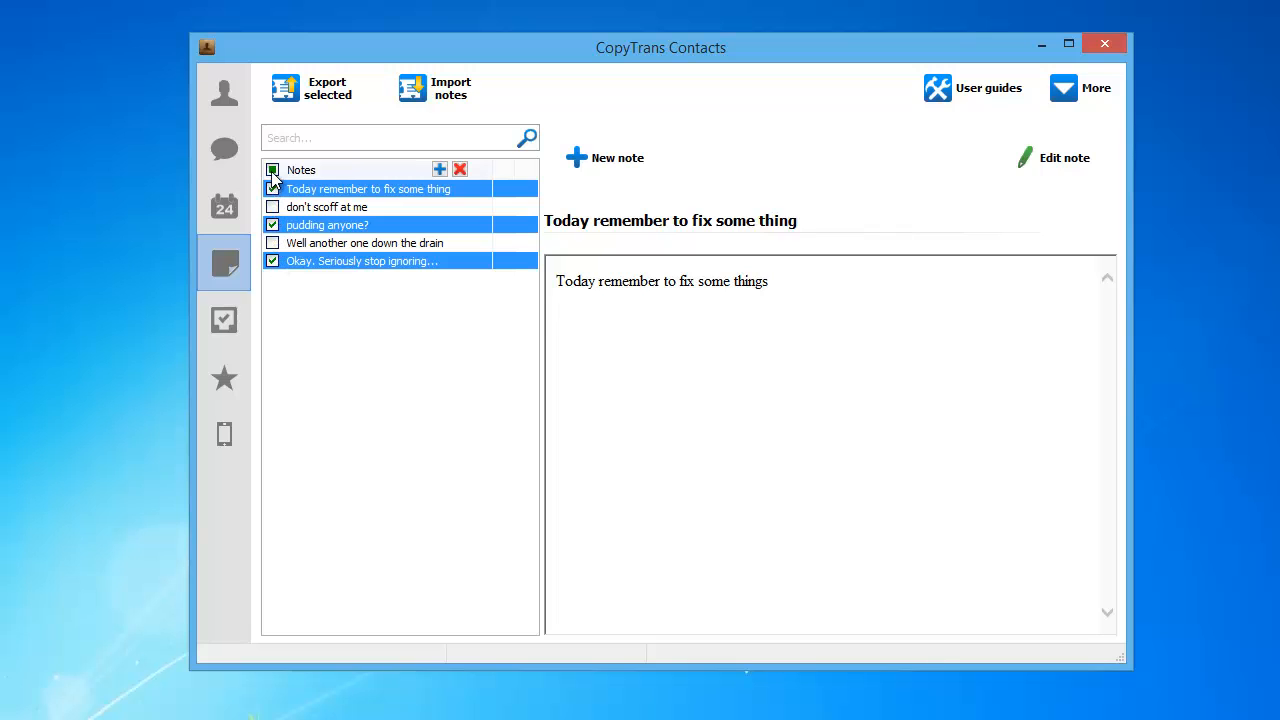
pyautogui.click(272, 169)
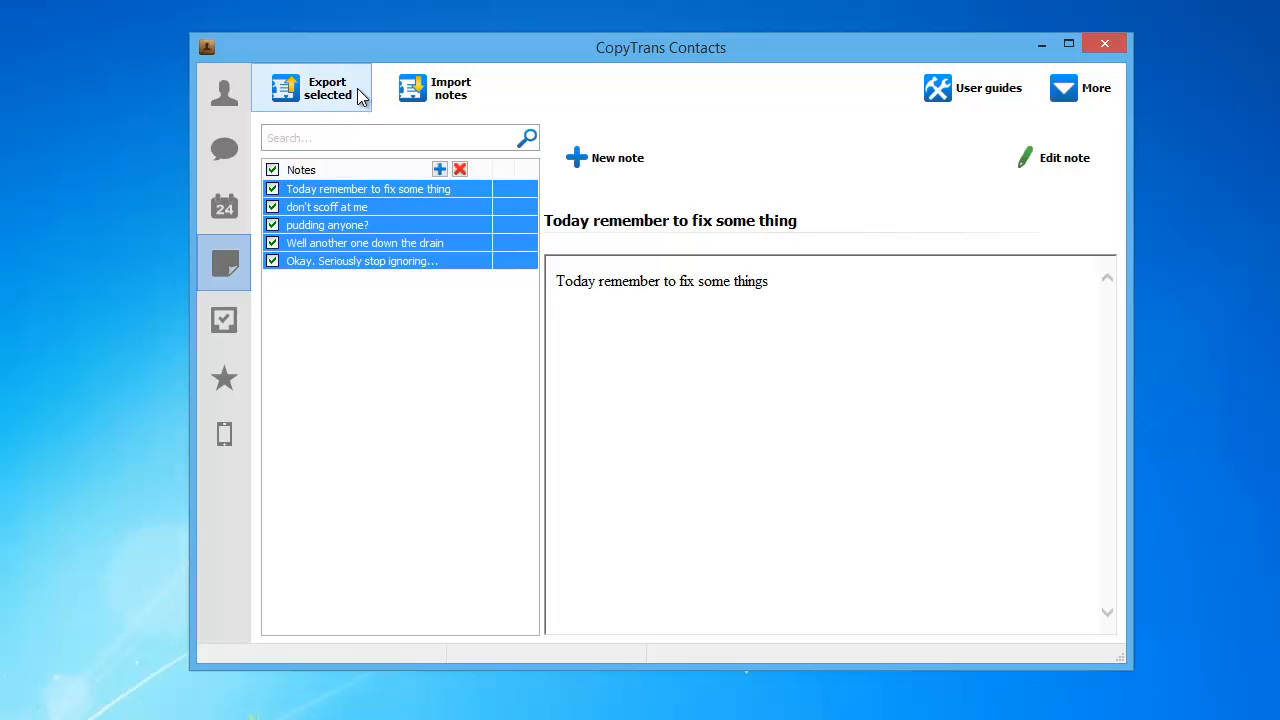
# - Export the selected notes to Outlook's Notes1 (This computer only) folder
pyautogui.click(312, 87)
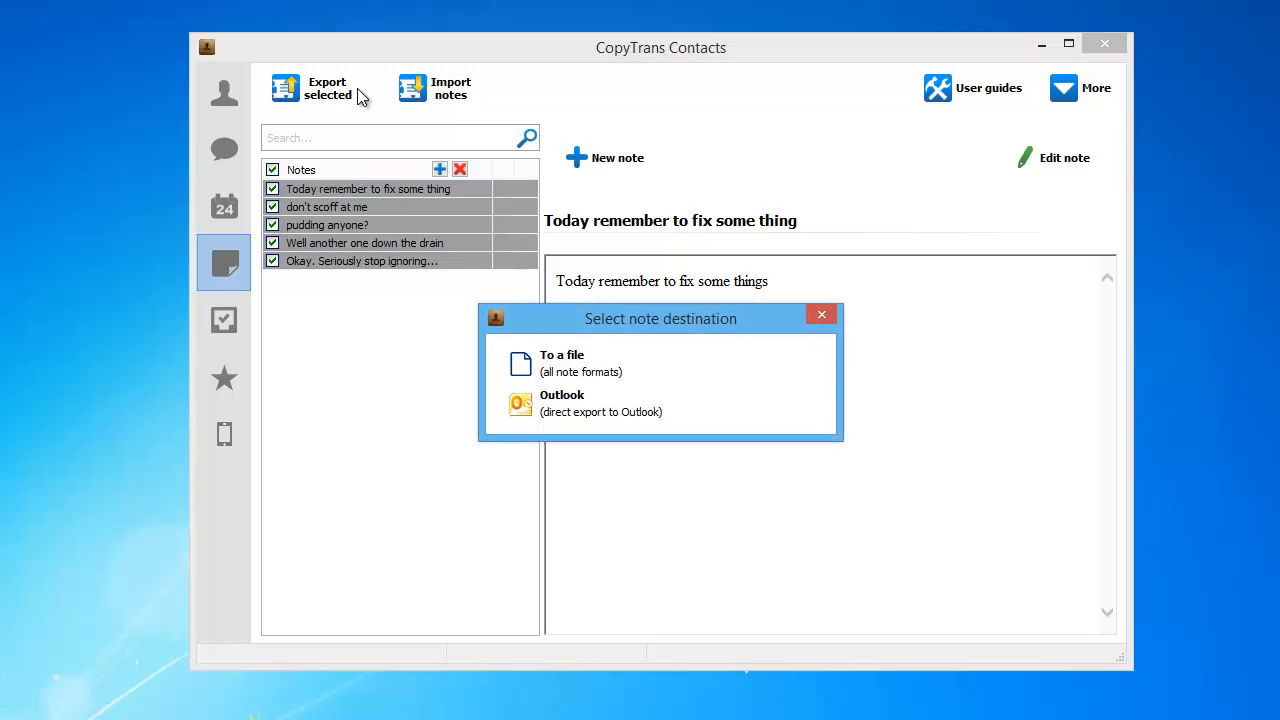
pyautogui.moveTo(605, 405)
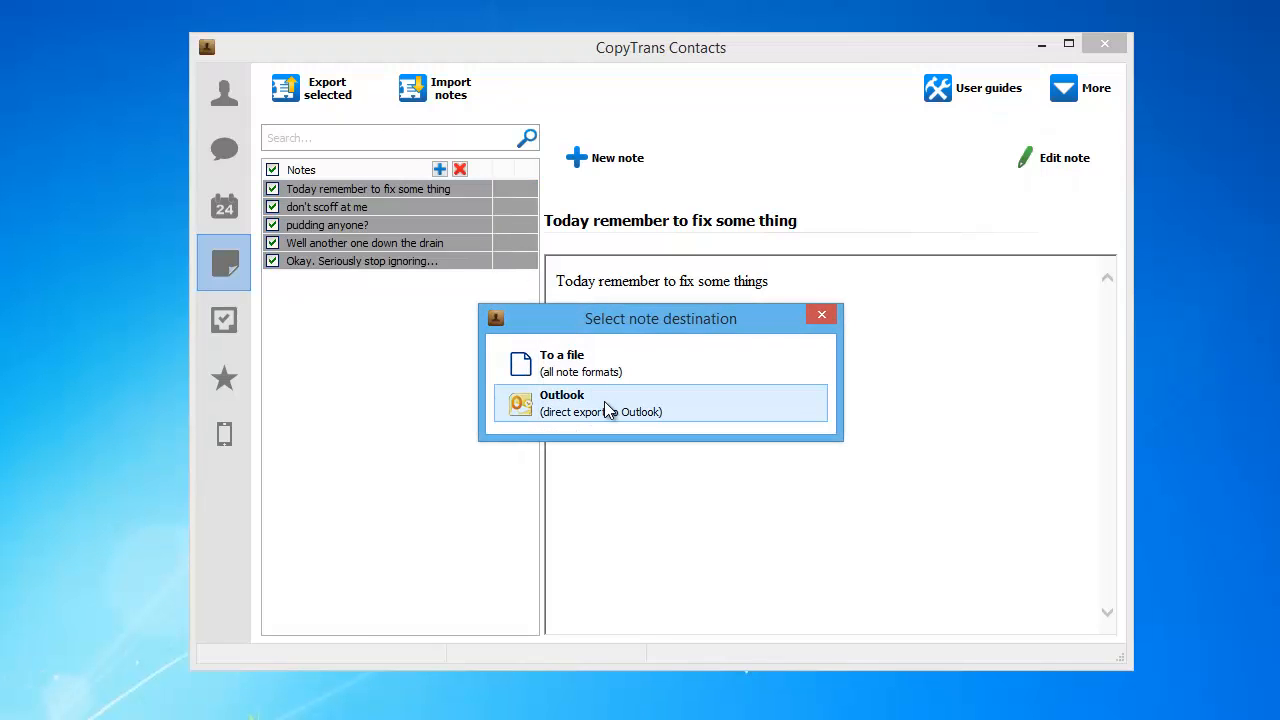
pyautogui.click(660, 402)
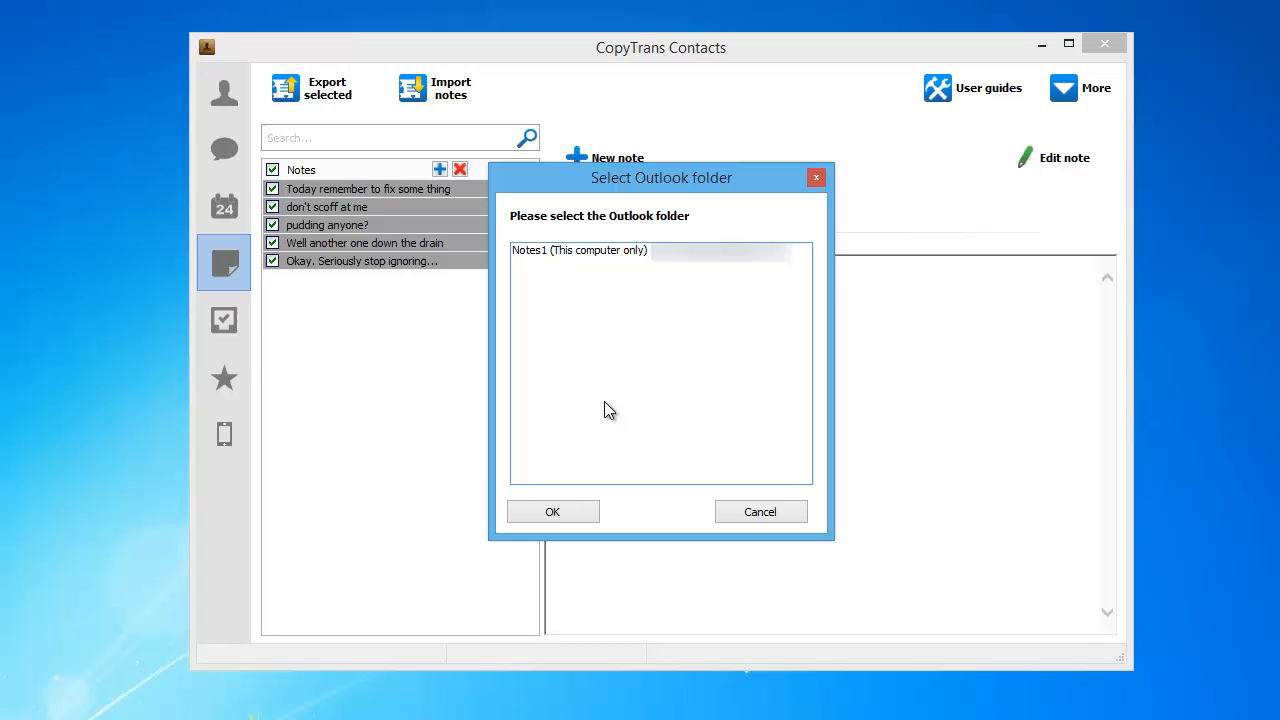
pyautogui.click(580, 250)
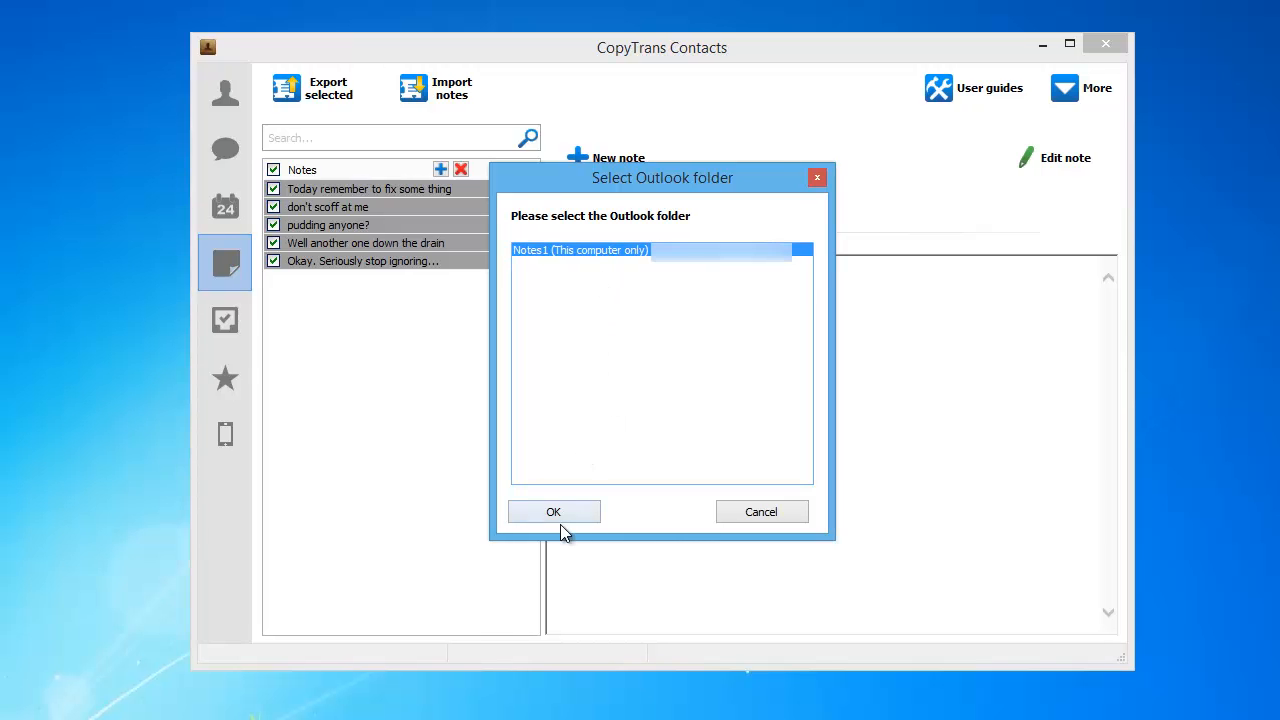
pyautogui.click(553, 511)
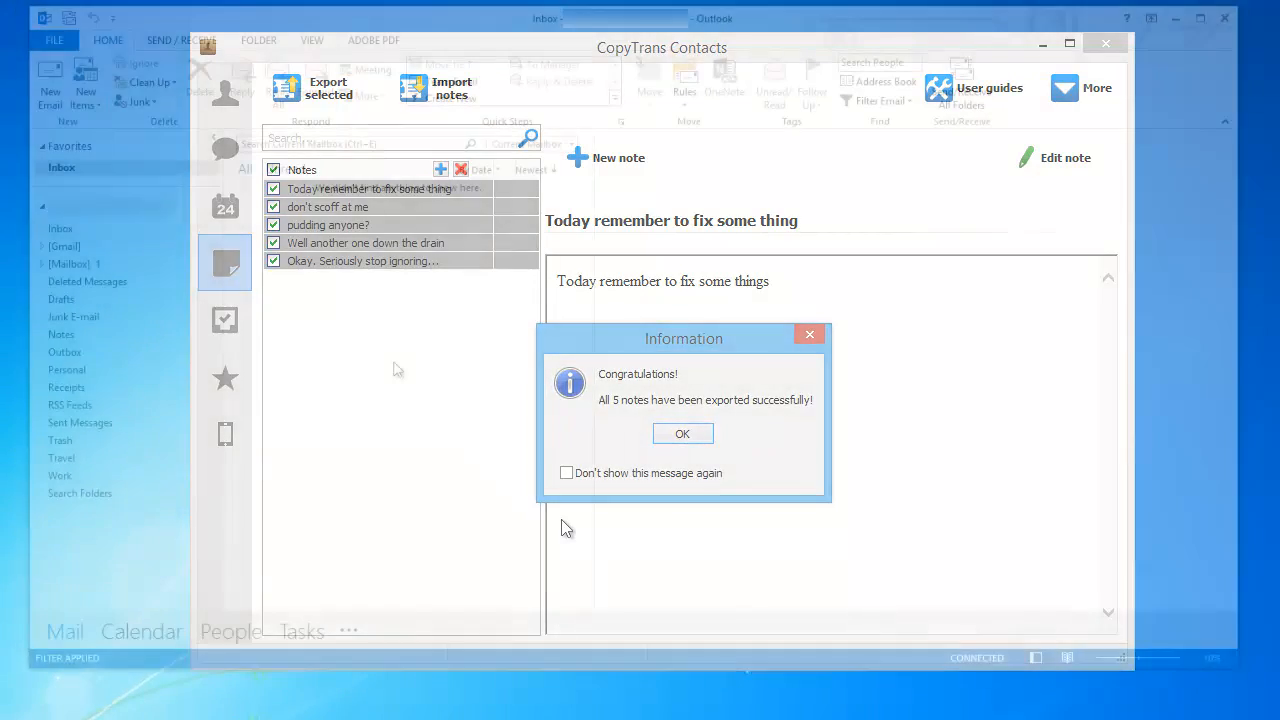
# - Dismiss the success message and open the 'don't scoff at me' note in Outlook's Notes1 folder
pyautogui.click(682, 433)
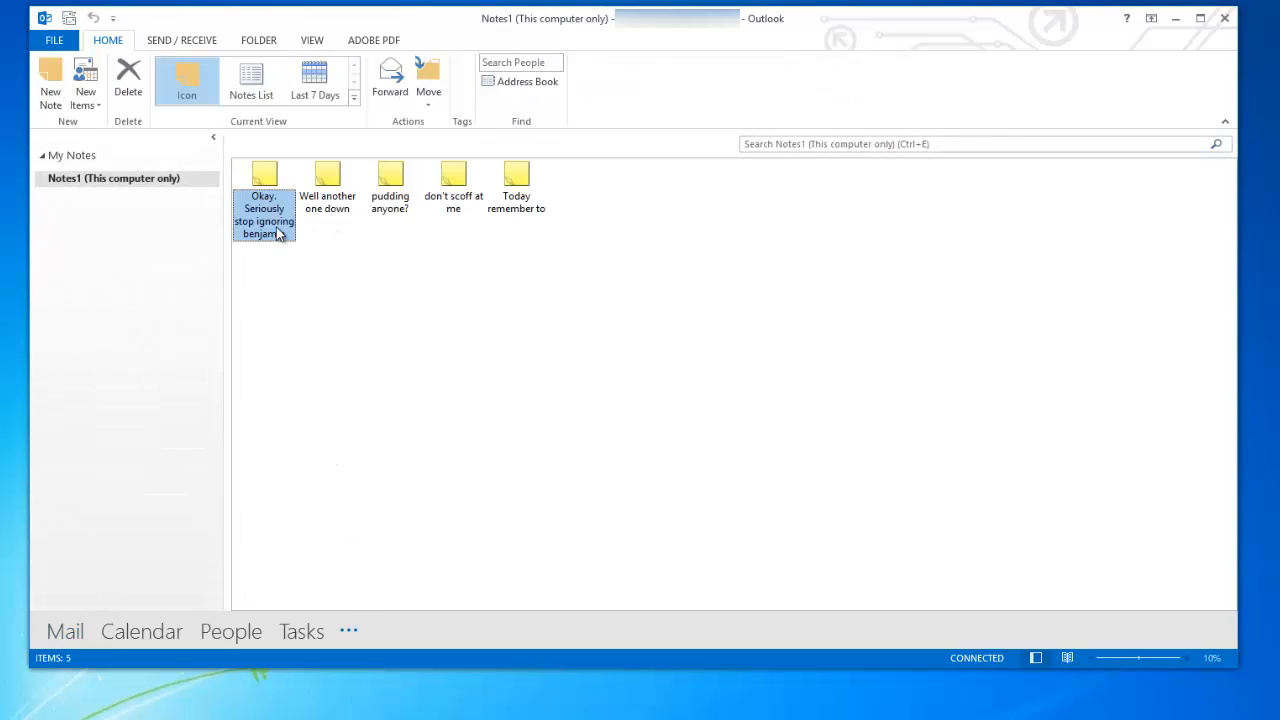
pyautogui.doubleClick(453, 175)
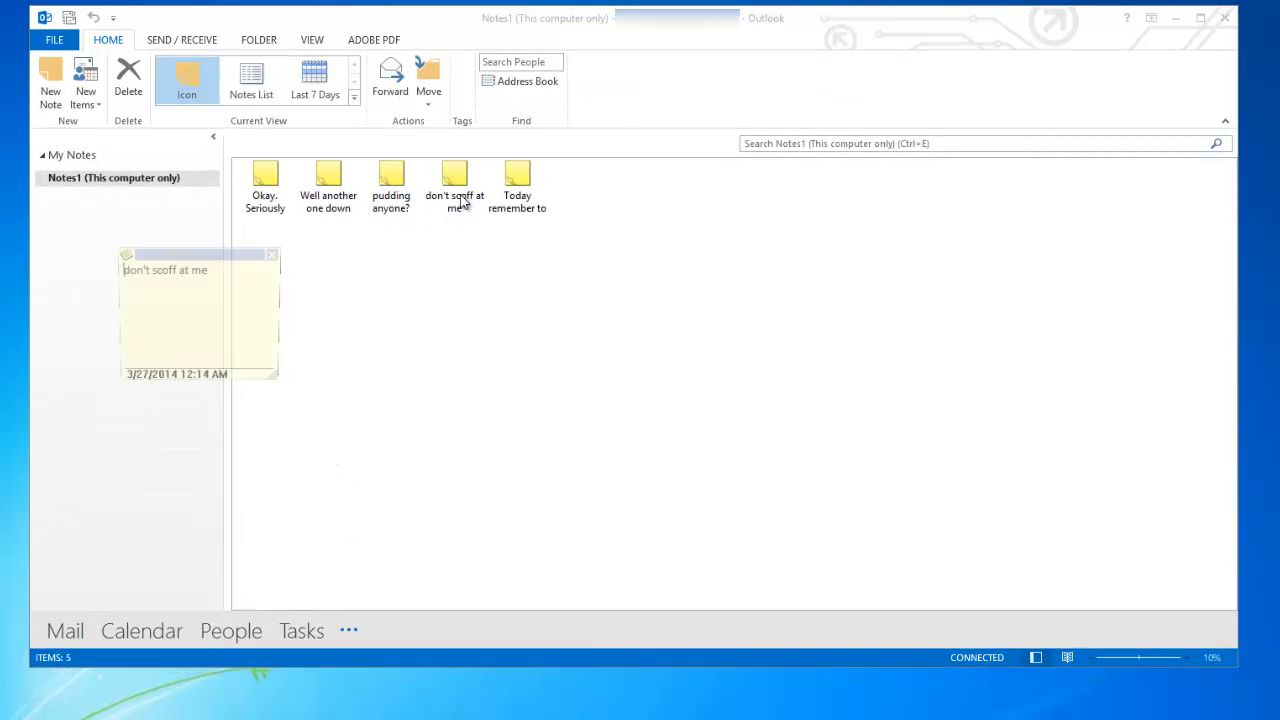